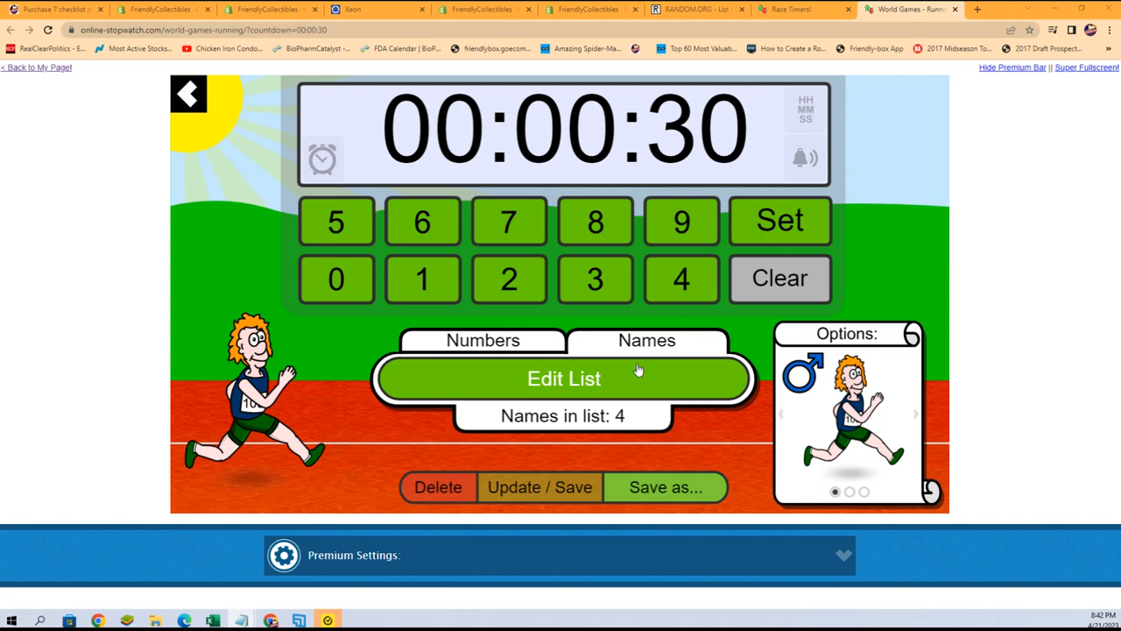
pyautogui.click(563, 378)
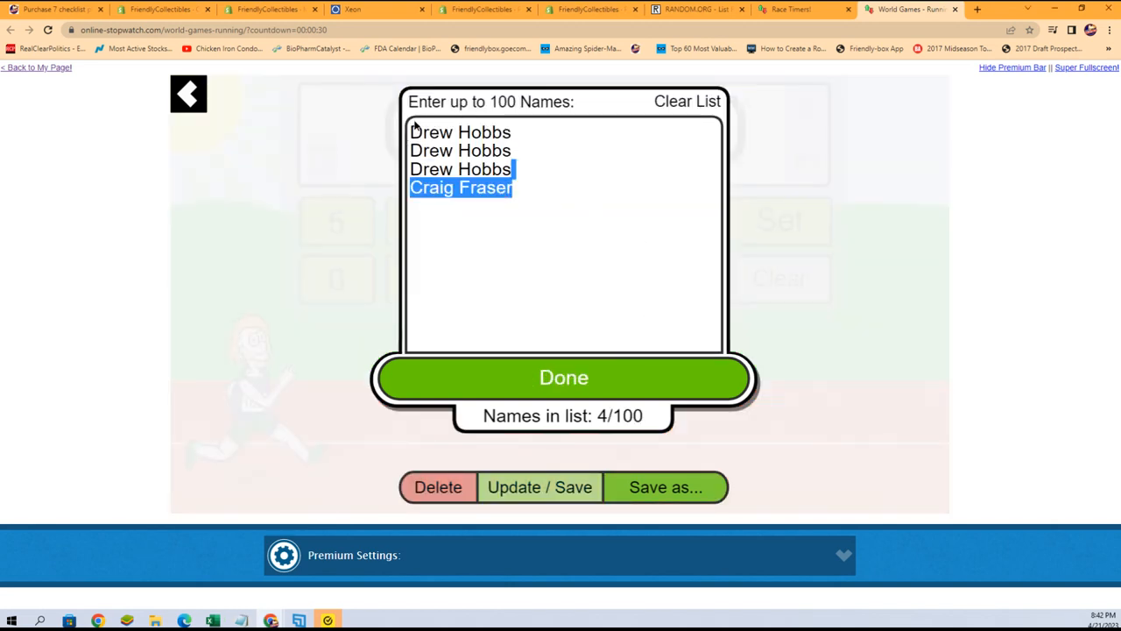
pyautogui.press('ctrl+a')
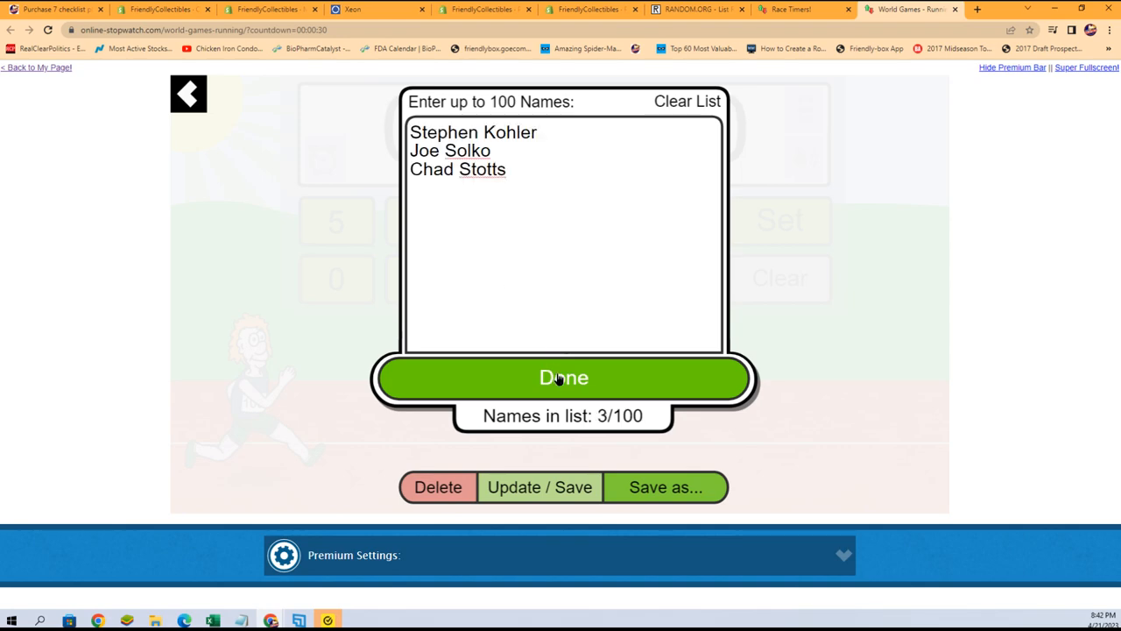
pyautogui.click(563, 378)
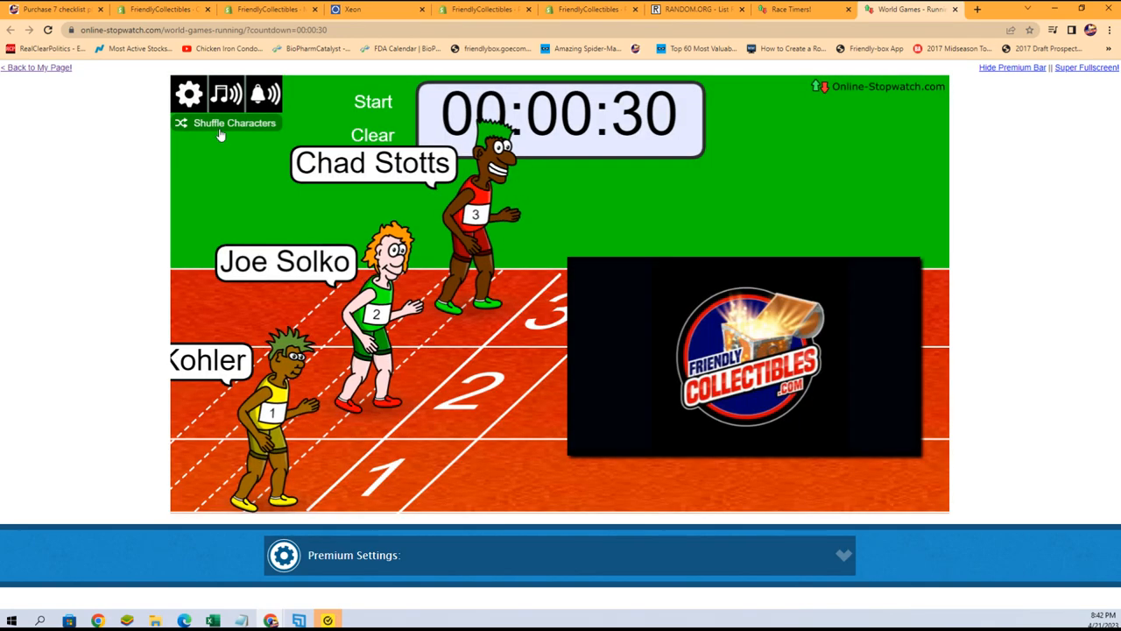
pyautogui.click(233, 122)
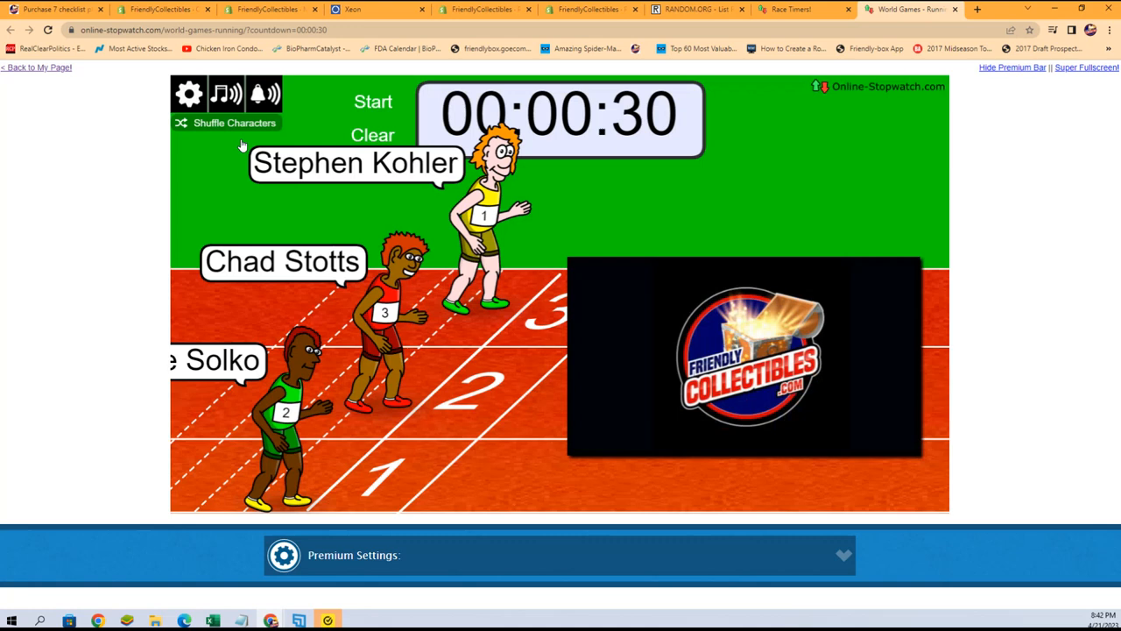
pyautogui.click(189, 94)
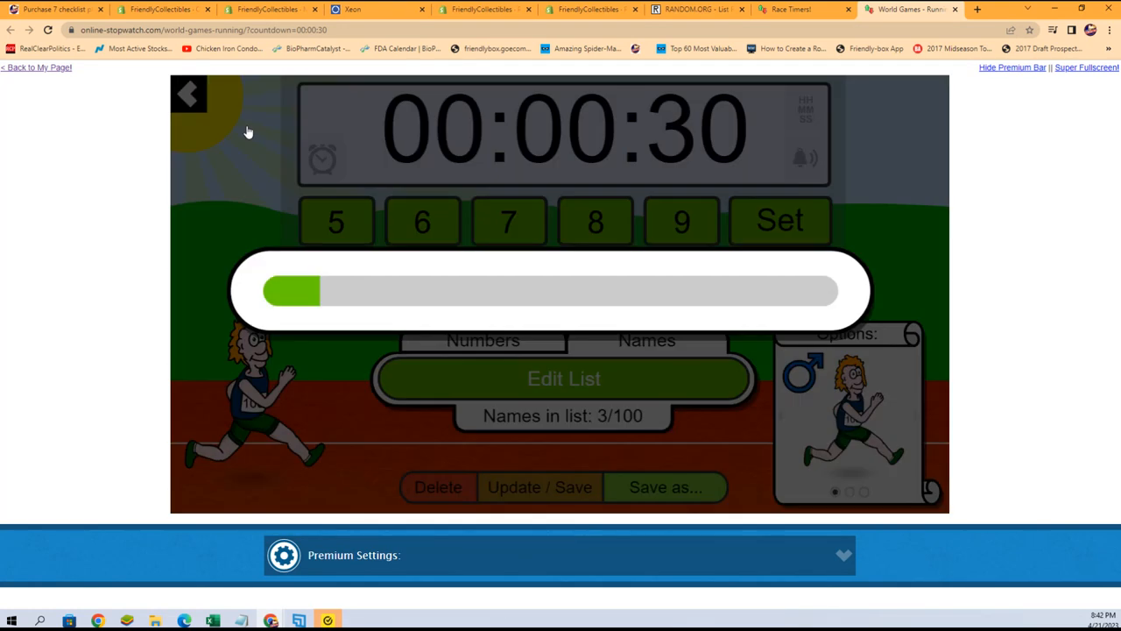
pyautogui.moveTo(442, 143)
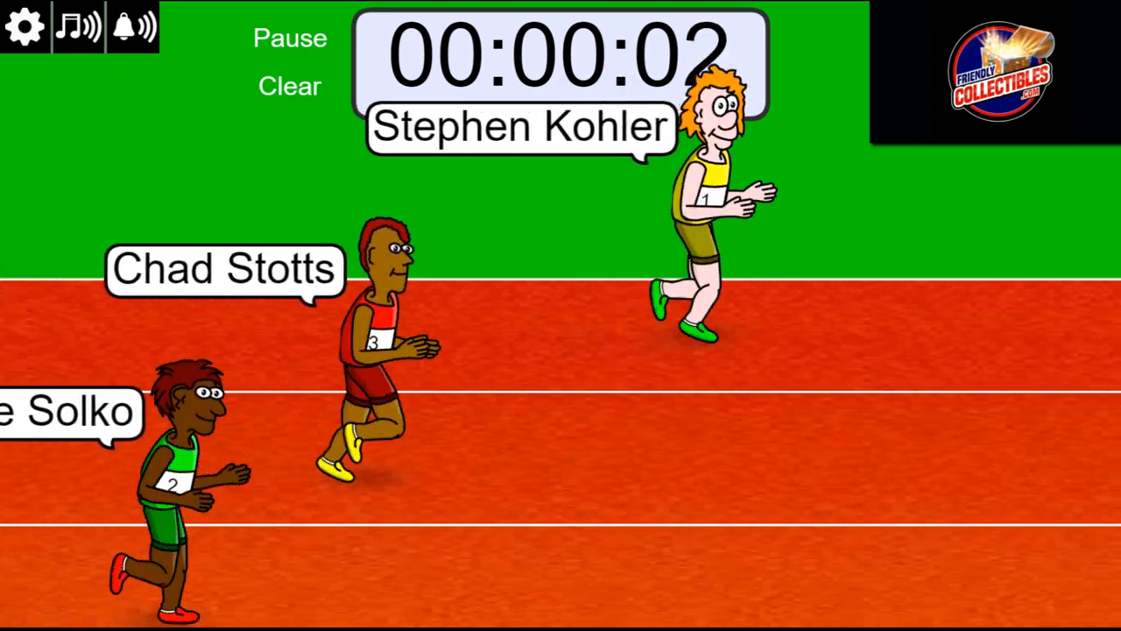
# Start the 30-second race in full screen and let the three runners race to zero.
pyautogui.click(289, 86)
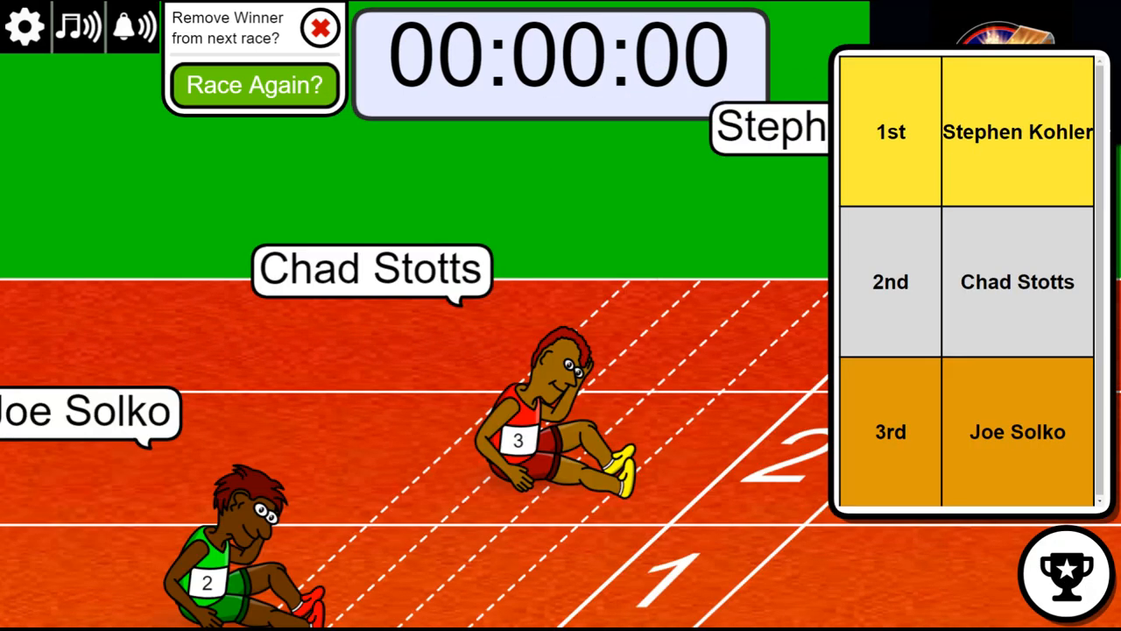
pyautogui.doubleClick(1017, 131)
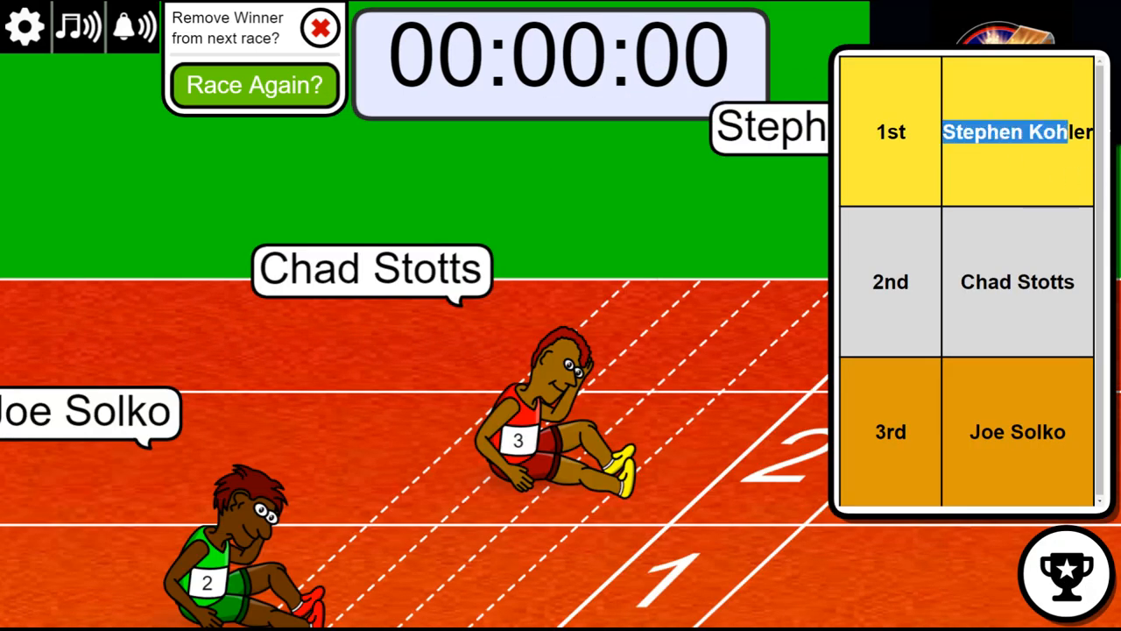
pyautogui.rightClick(1016, 132)
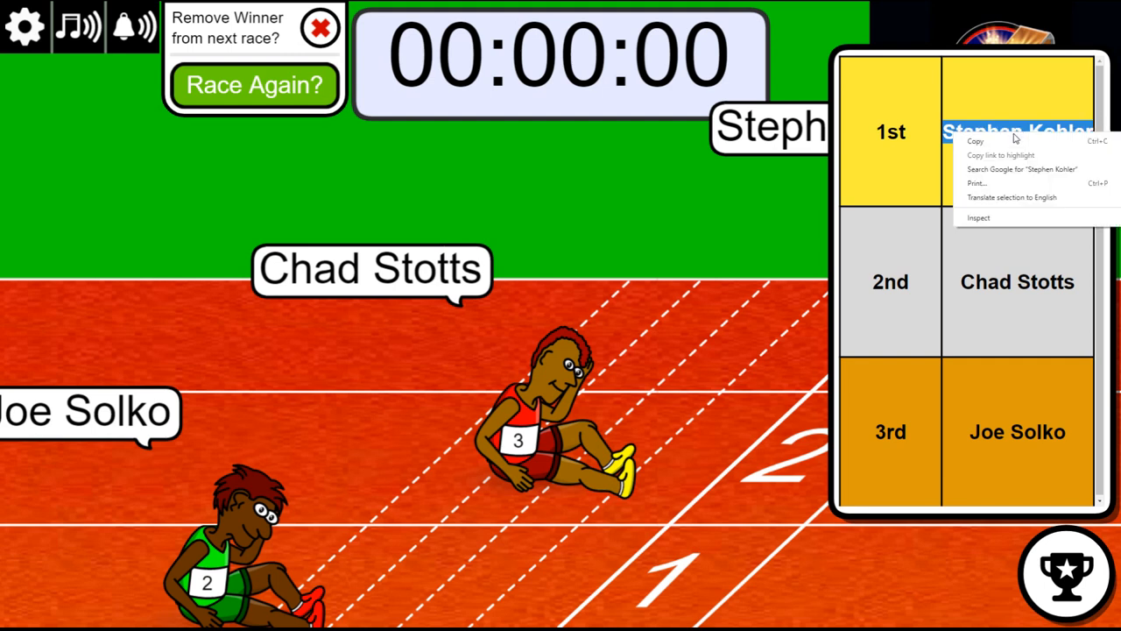